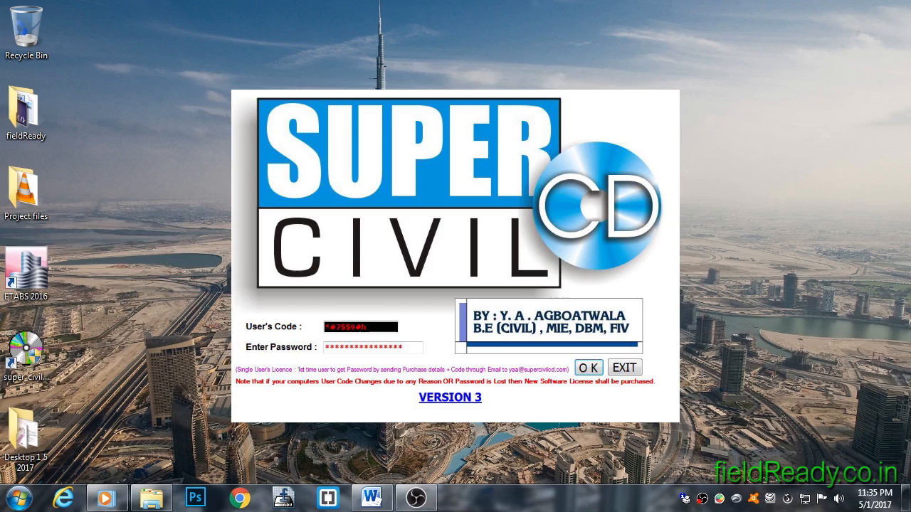
Submit the entered user code and password to get past the licence screen
left_click(588, 368)
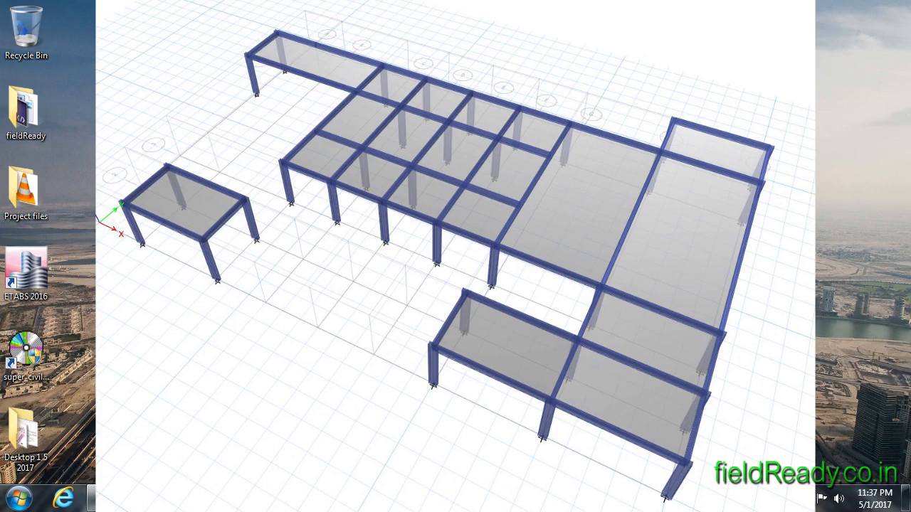
Select one interior slab panel bounded by four beams on the 3D model
left_click(454, 160)
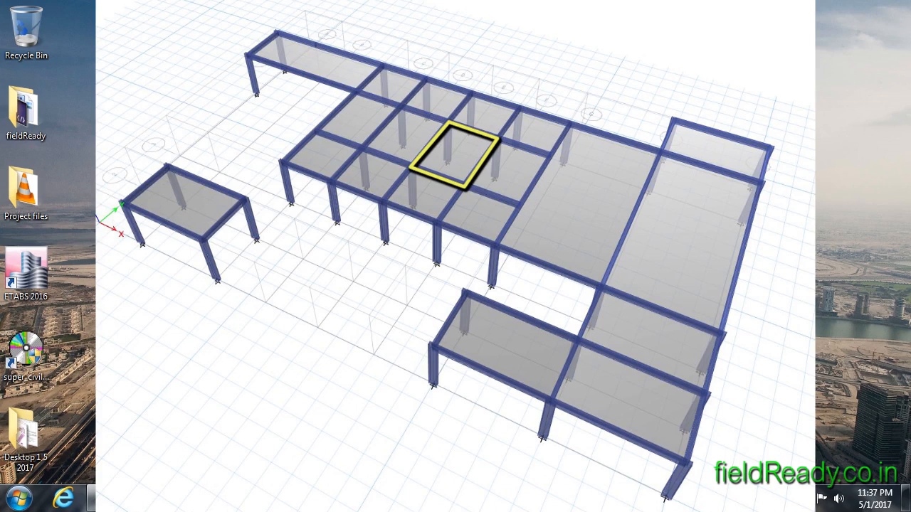